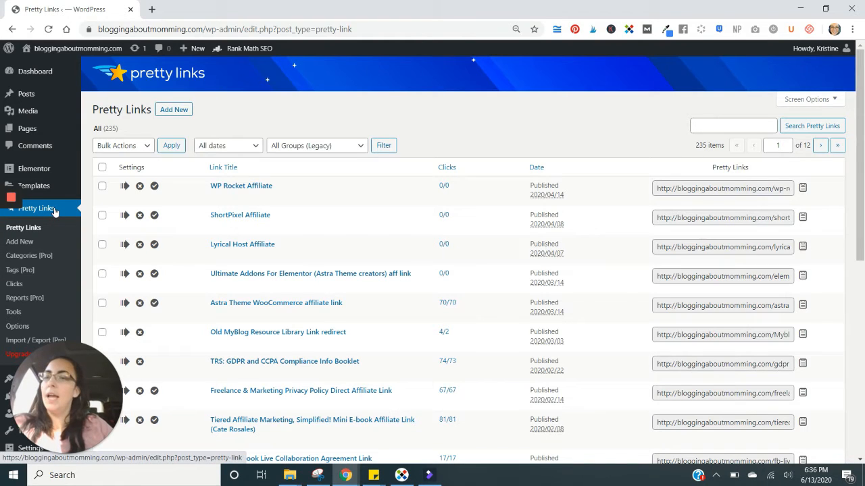
mouse_move(239, 214)
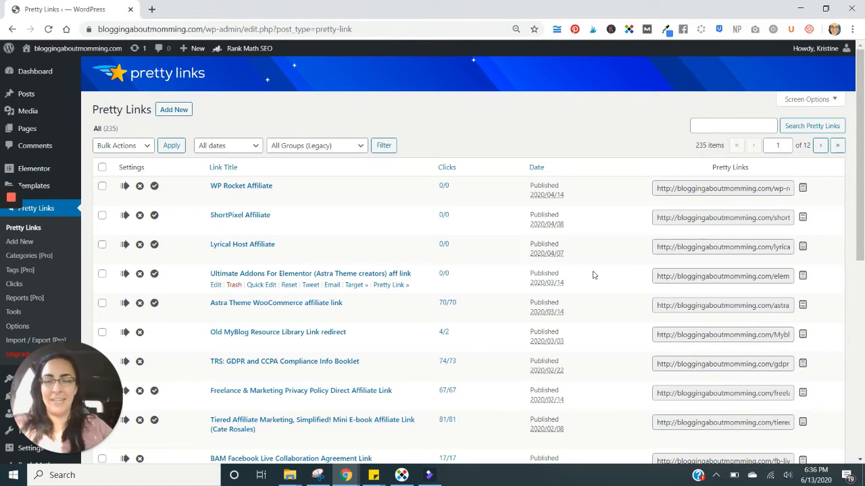
- Add a new pretty link with the title 'Get Chaos Organized for Mom Bloggers Affiliate'
scroll(down, 3)
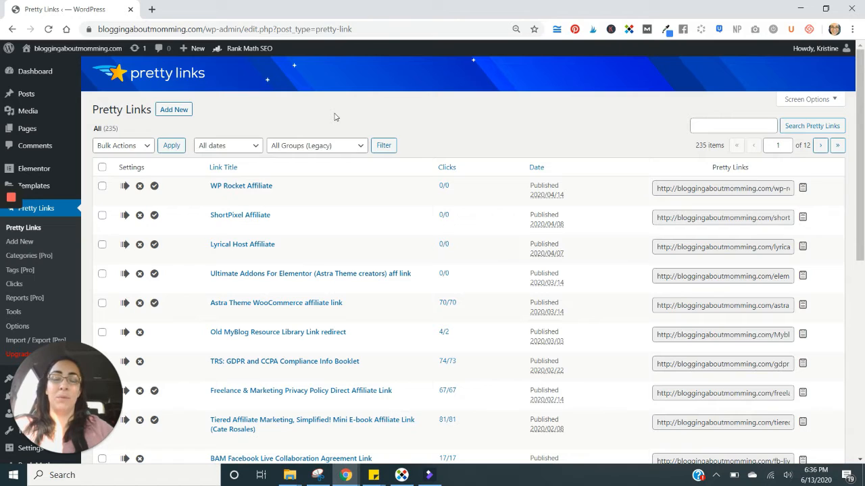
mouse_move(256, 114)
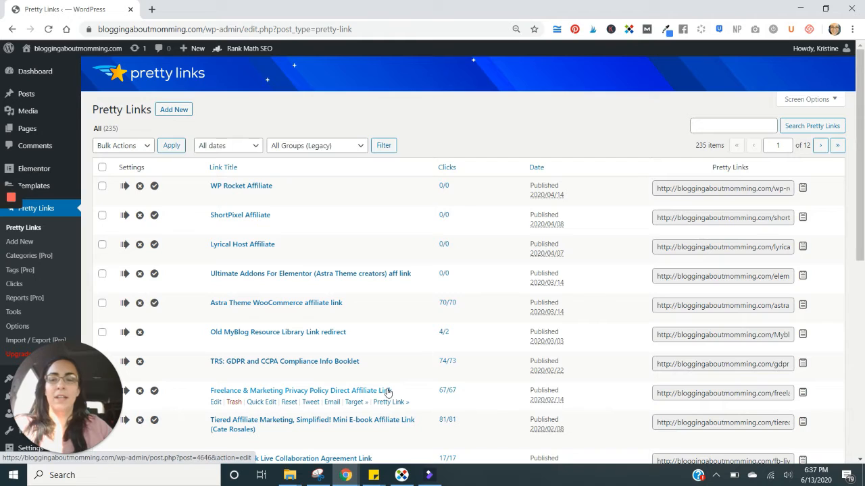
mouse_move(302, 123)
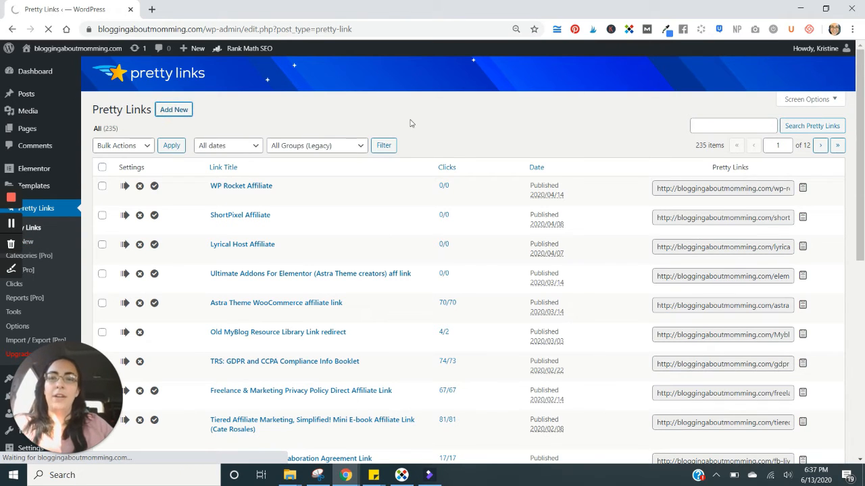
click(173, 109)
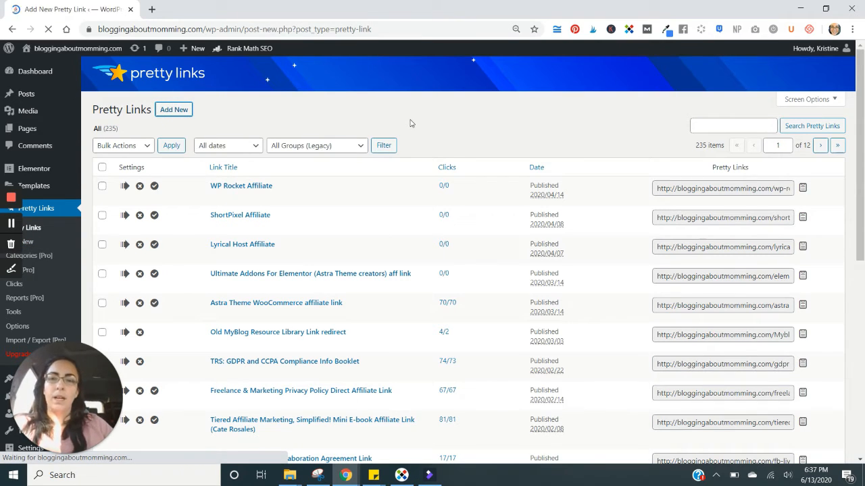
click(174, 109)
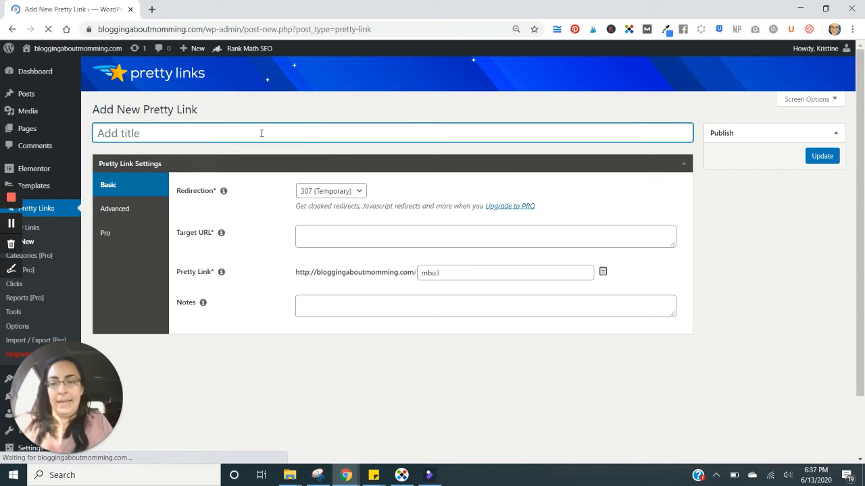
text(Get ch)
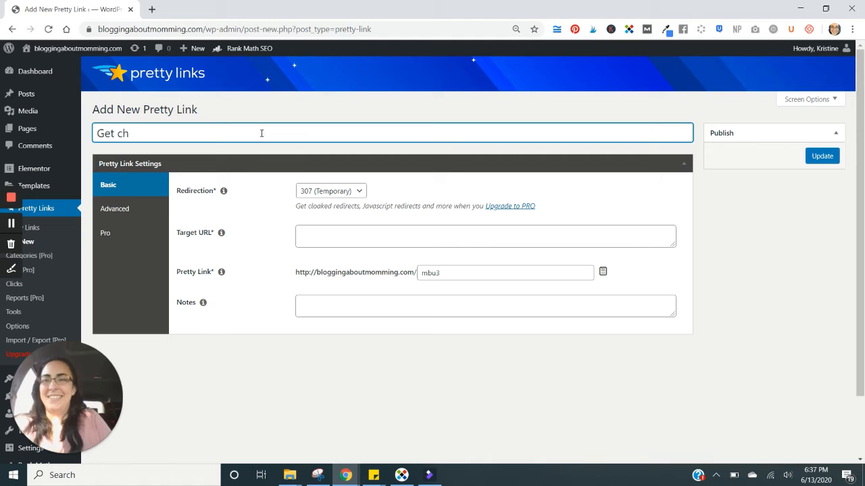
text(Chaos Organized for Mom Bloggers)
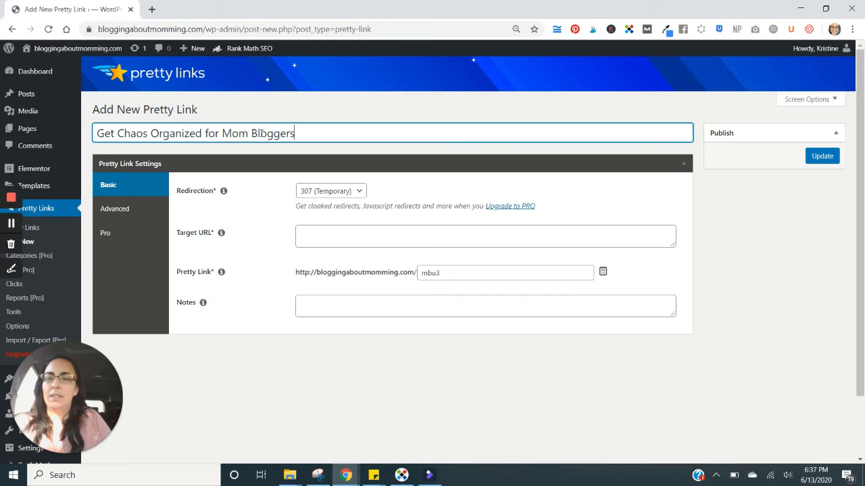
text(Affiliate)
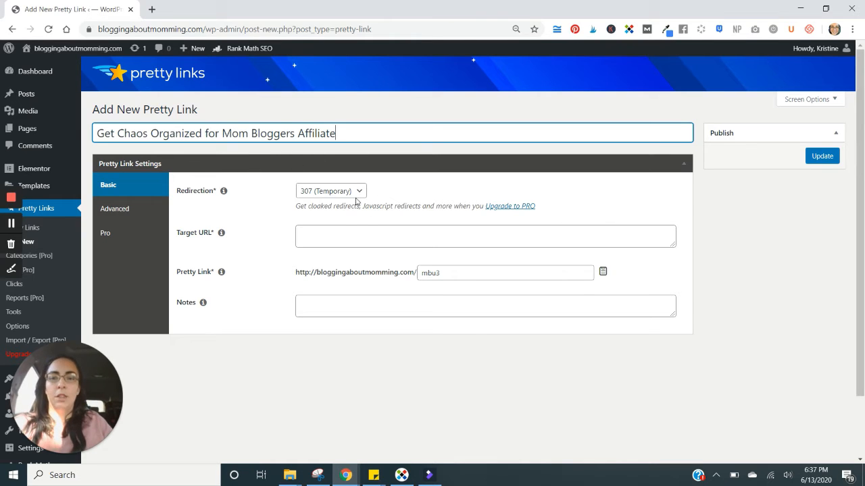
click(330, 191)
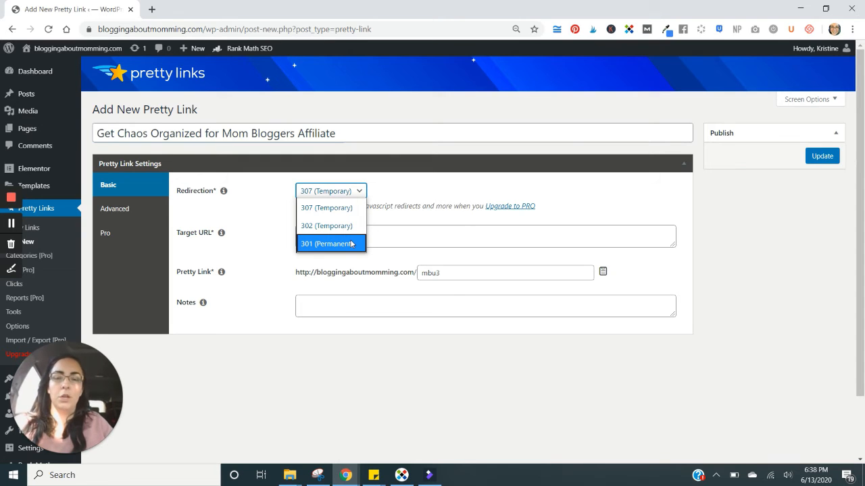
mouse_move(352, 258)
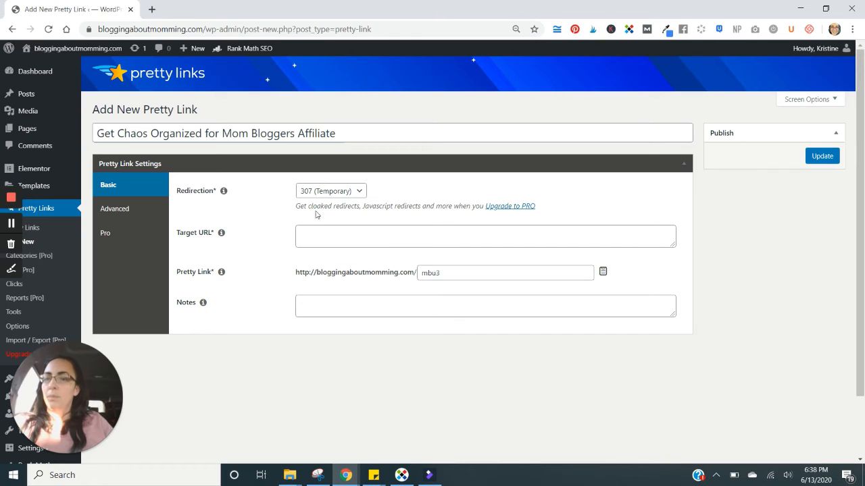
mouse_move(381, 184)
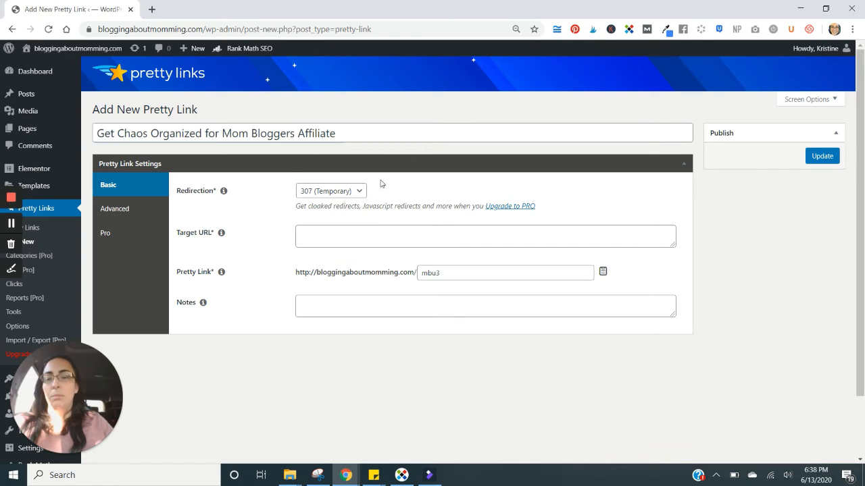
click(331, 191)
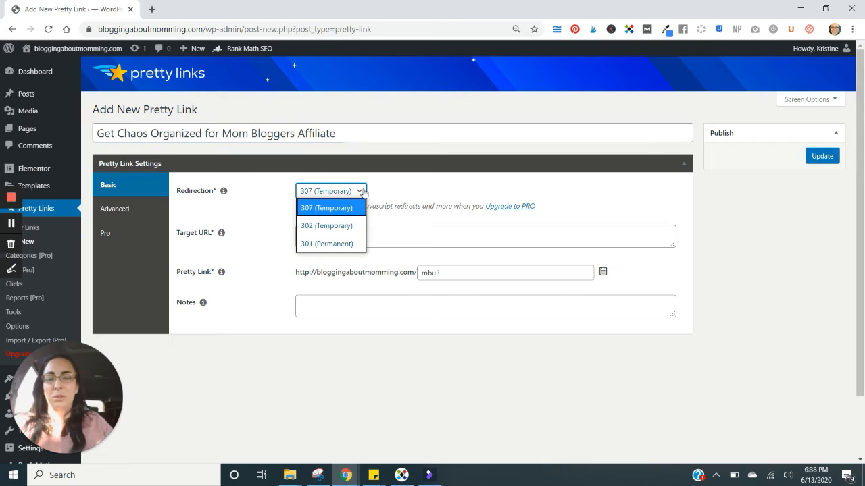
click(327, 207)
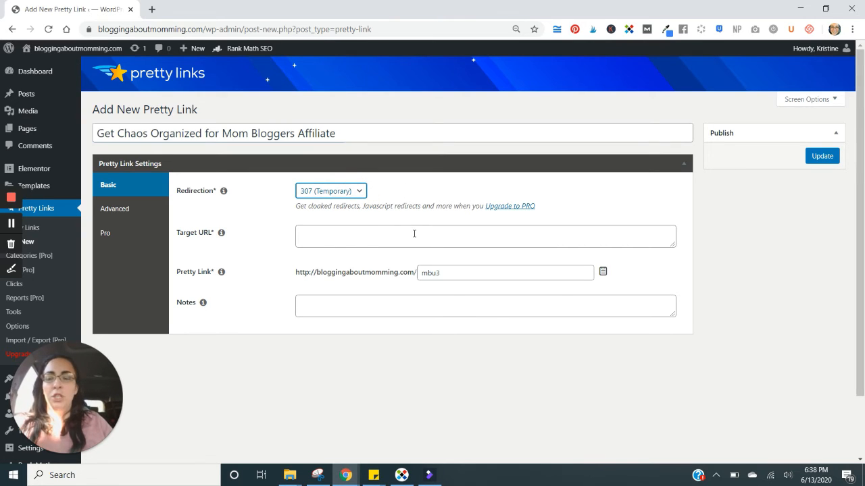
- Set the link's target URL to courses.kitblogs.com/get-chaos-affiliate/
click(414, 236)
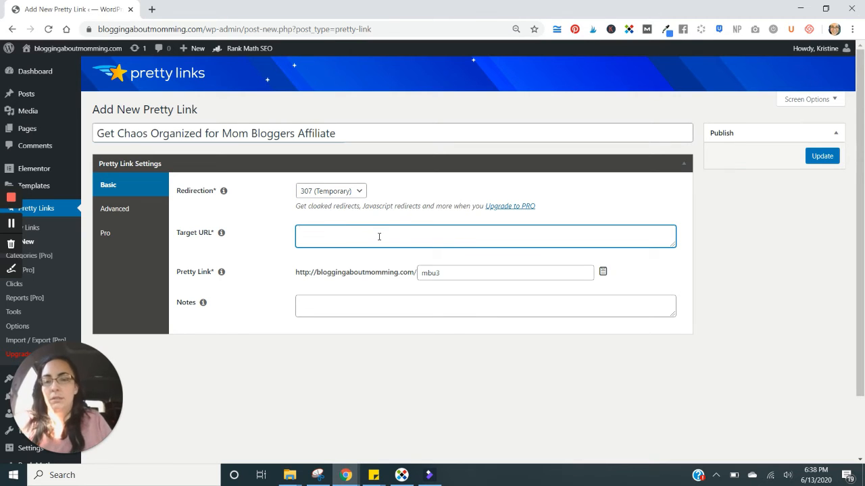
text(courses.kitblogs.com)
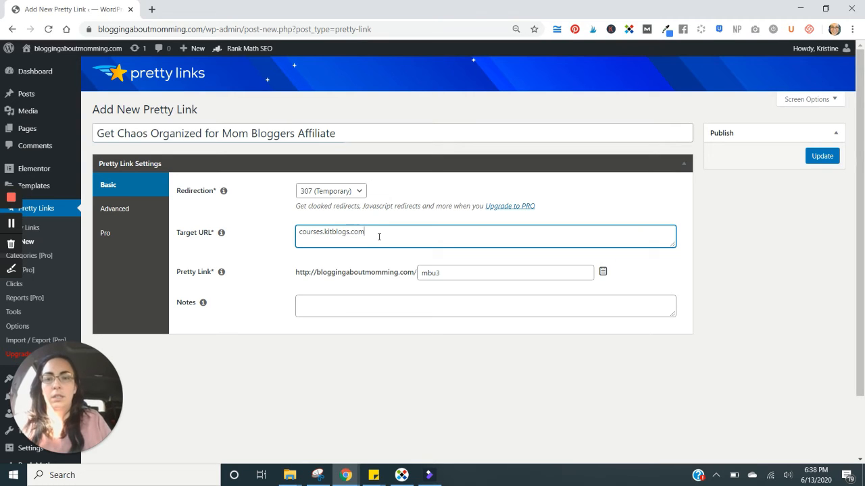
text(/get-chaos-a)
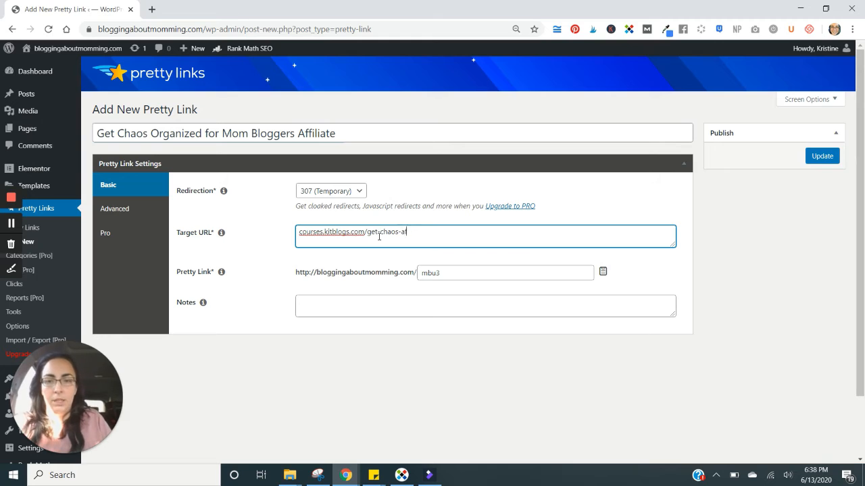
text(ffiliate/)
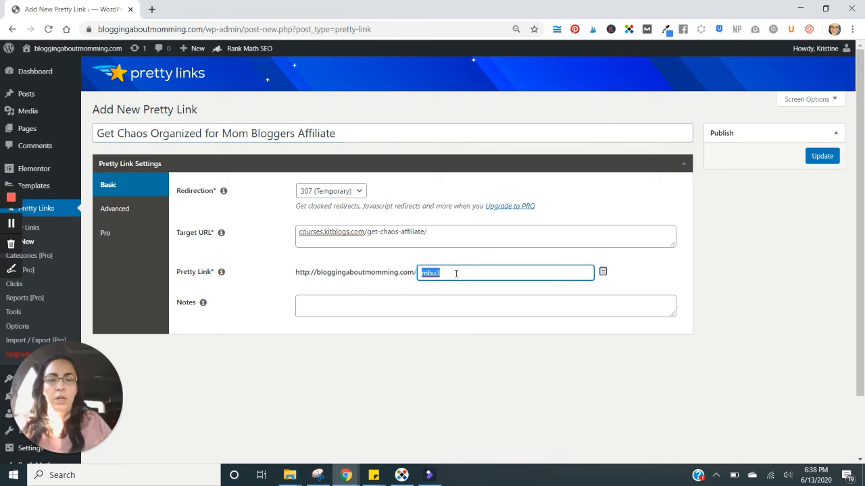
- Change the custom slug to get-chaos-organized-course
text(get-chaos-organized-)
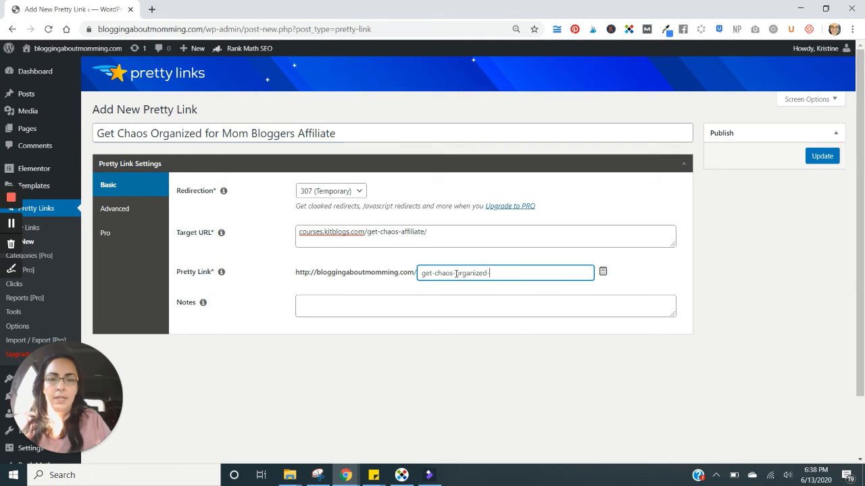
text(course)
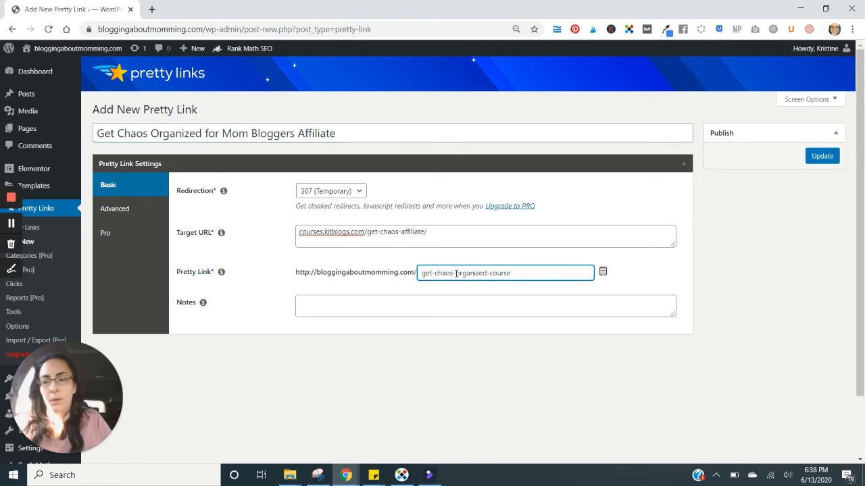
click(348, 305)
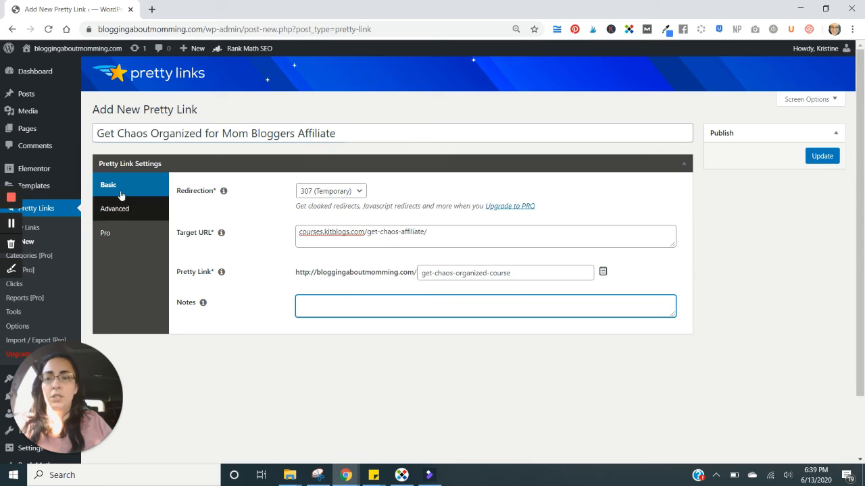
- Tick Sponsored under the Advanced options, then return to the Basic settings
click(115, 208)
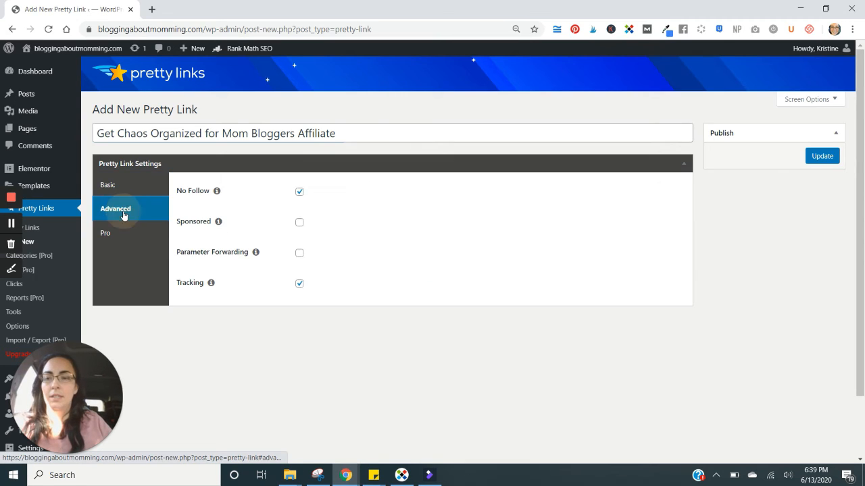
mouse_move(252, 264)
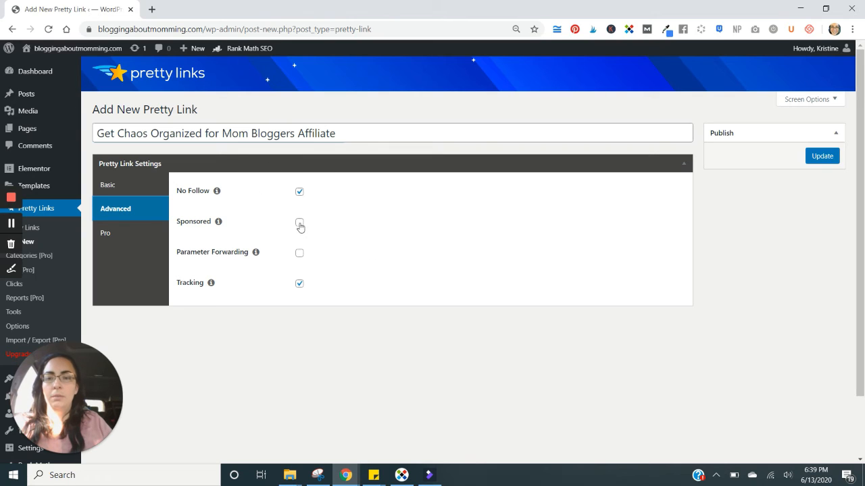
click(299, 222)
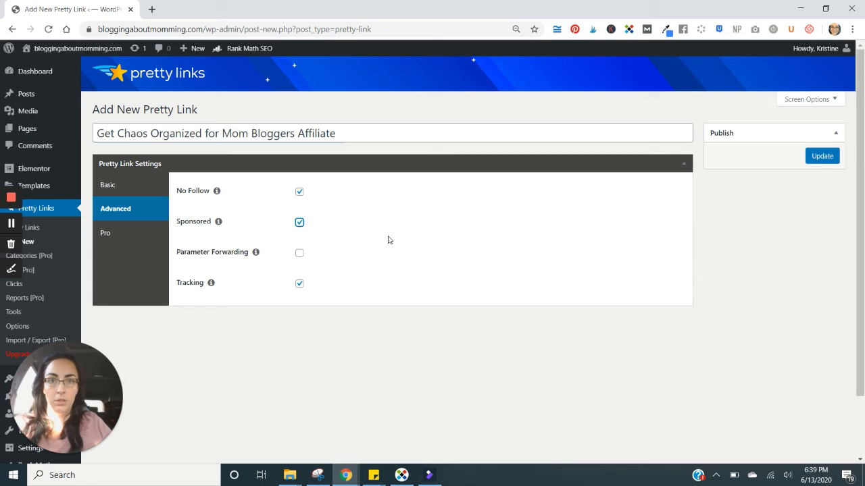
mouse_move(198, 213)
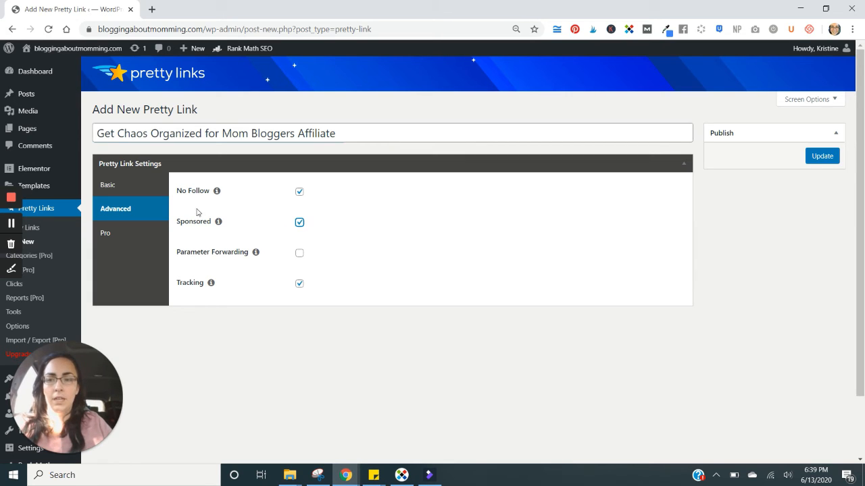
mouse_move(312, 243)
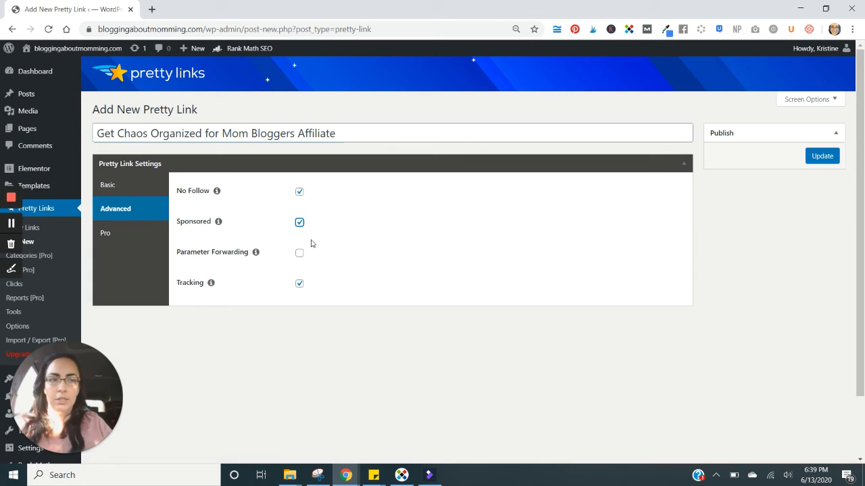
click(108, 184)
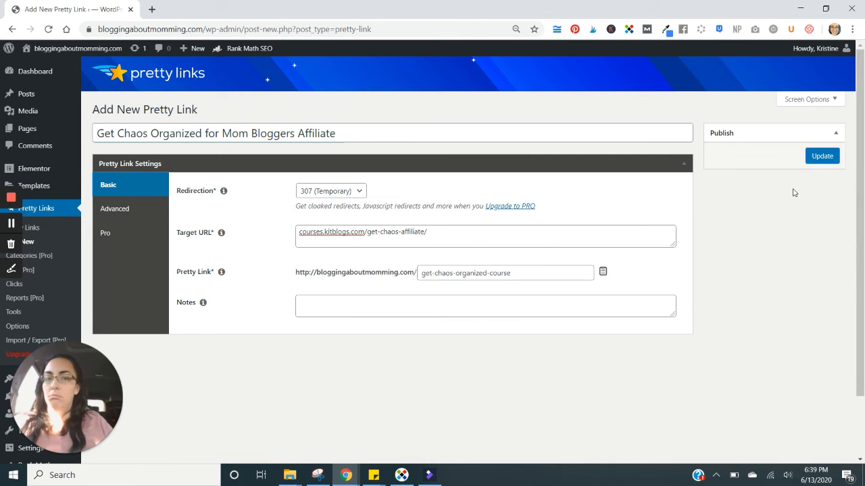
- Publish the link, then copy its short URL from the top of the list
click(821, 156)
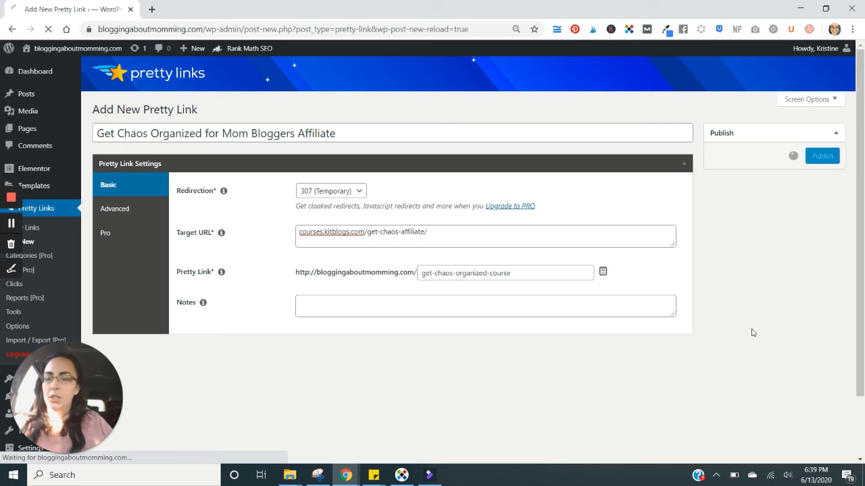
click(822, 155)
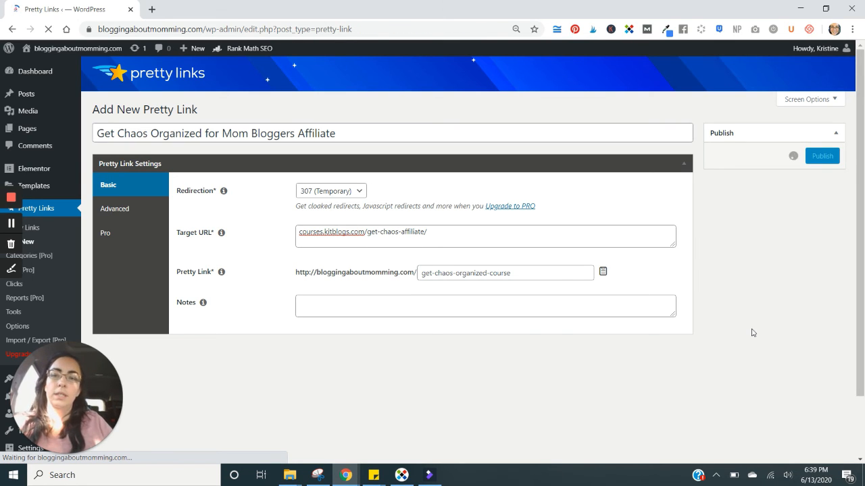
click(821, 155)
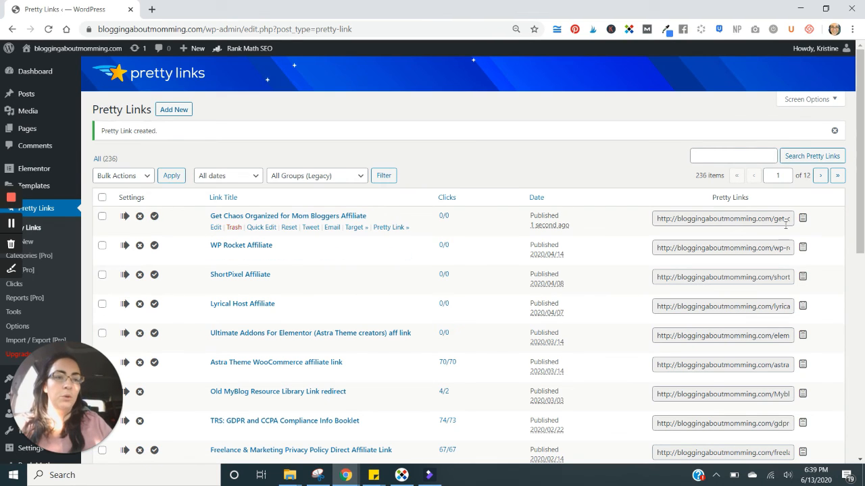
click(803, 217)
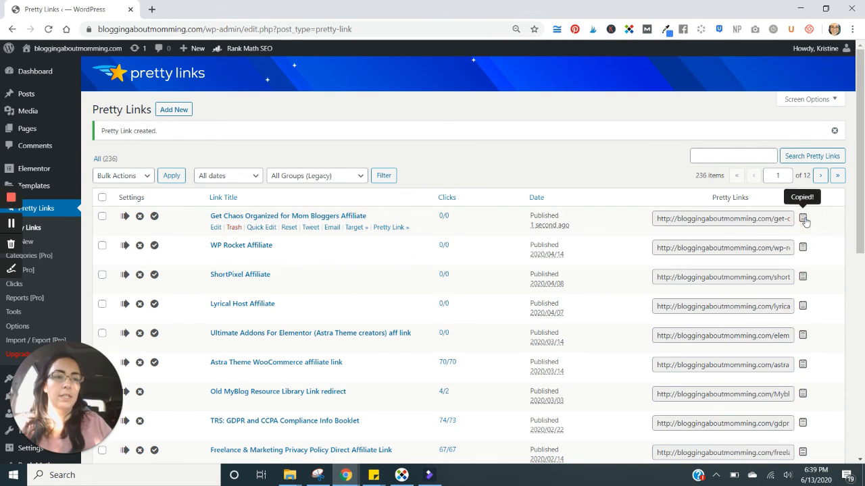
mouse_move(222, 236)
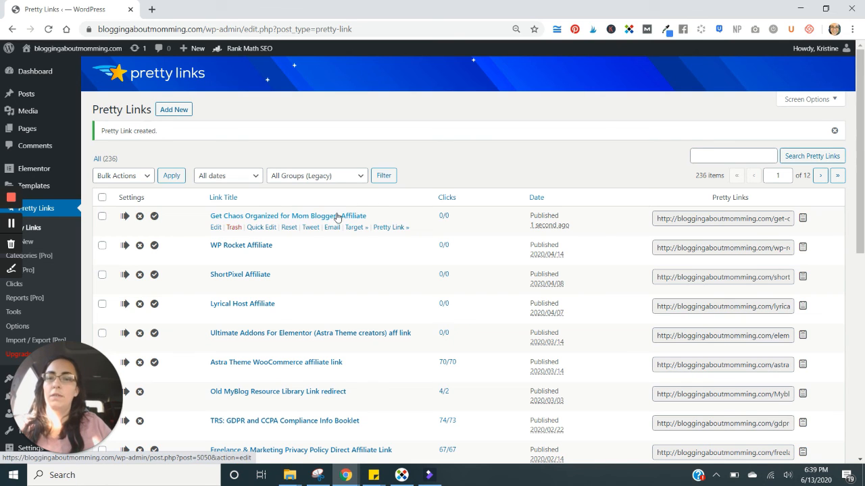
- Reopen 'Get Chaos Organized for Mom Bloggers Affiliate' from the list and click Update without changes
click(287, 216)
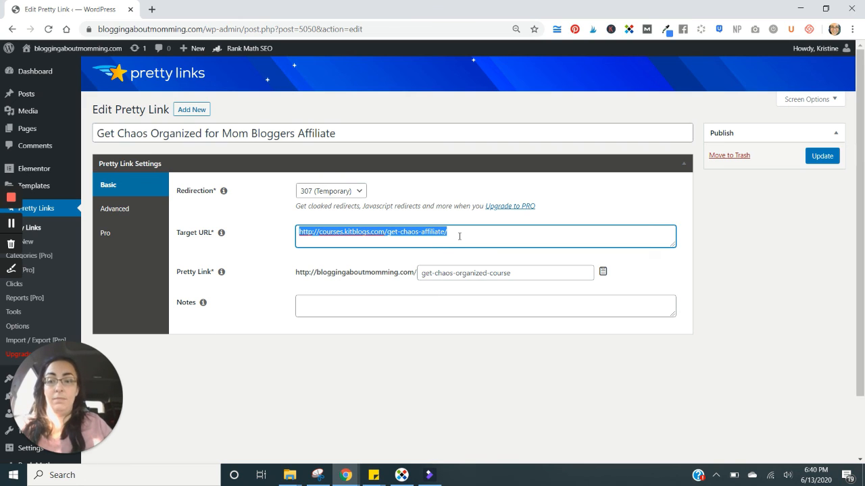
click(822, 156)
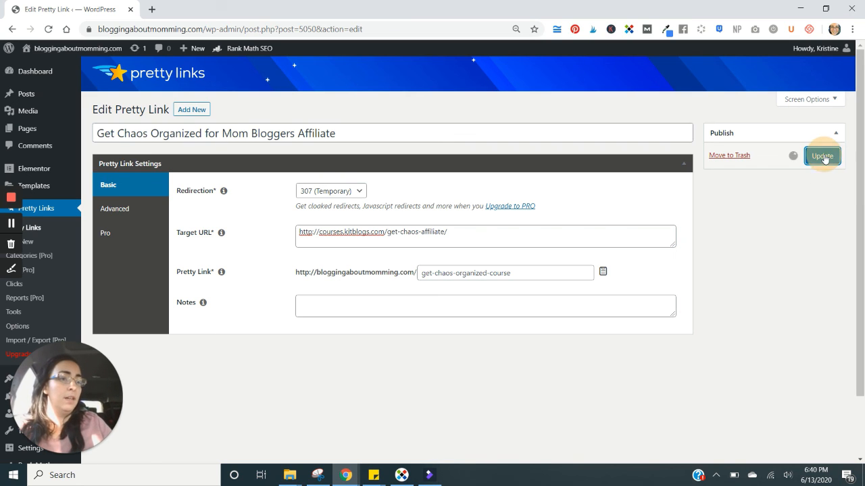
click(823, 155)
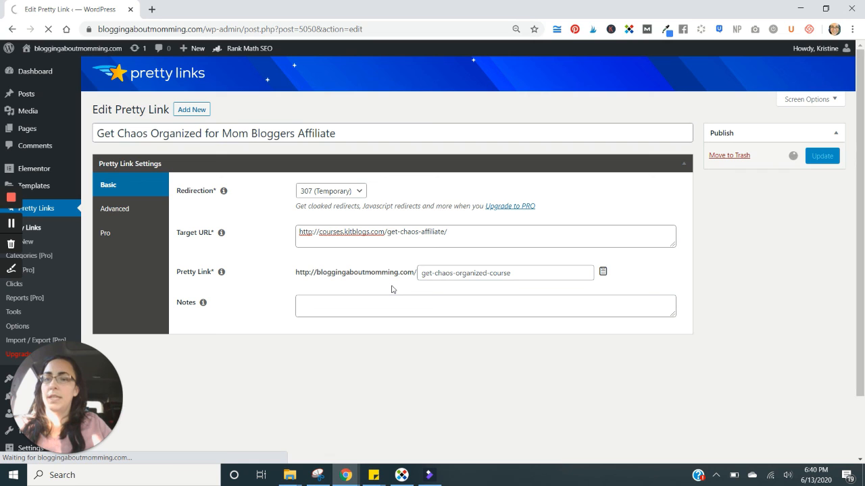
click(821, 155)
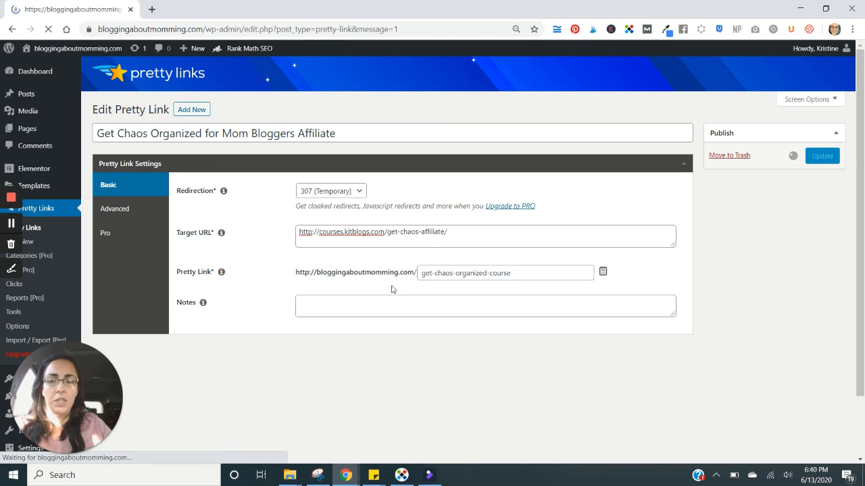
click(822, 156)
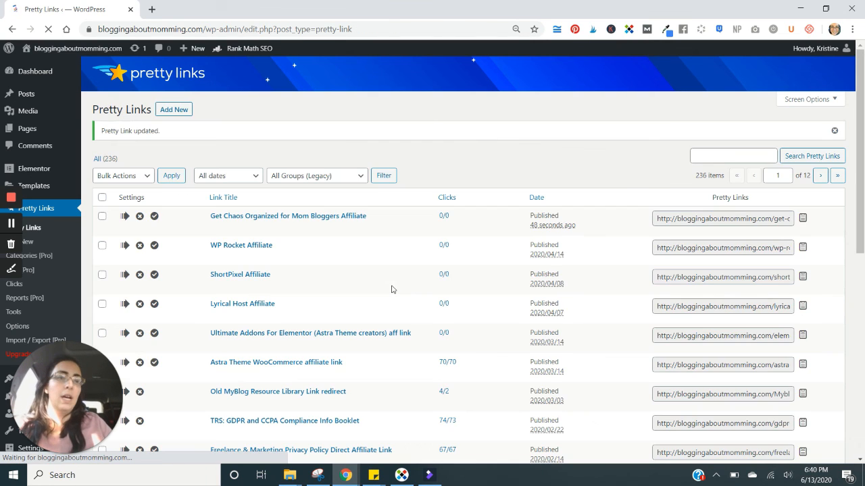